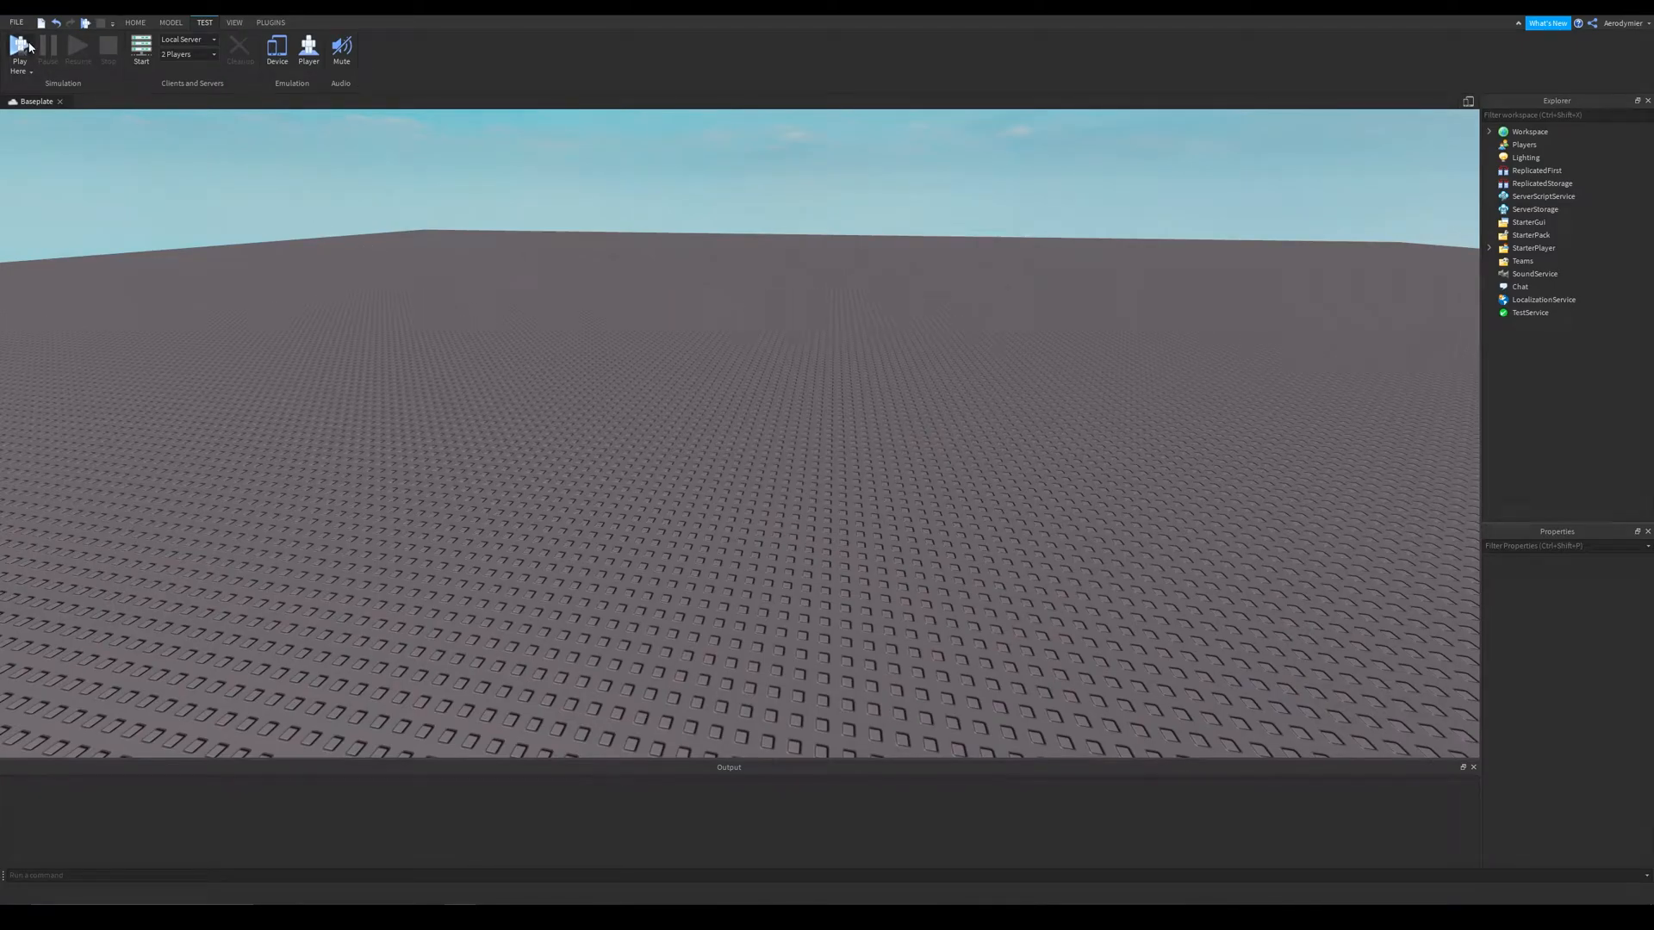
Step: Launch a play session so the avatar spawns on the baseplate
left_click(21, 44)
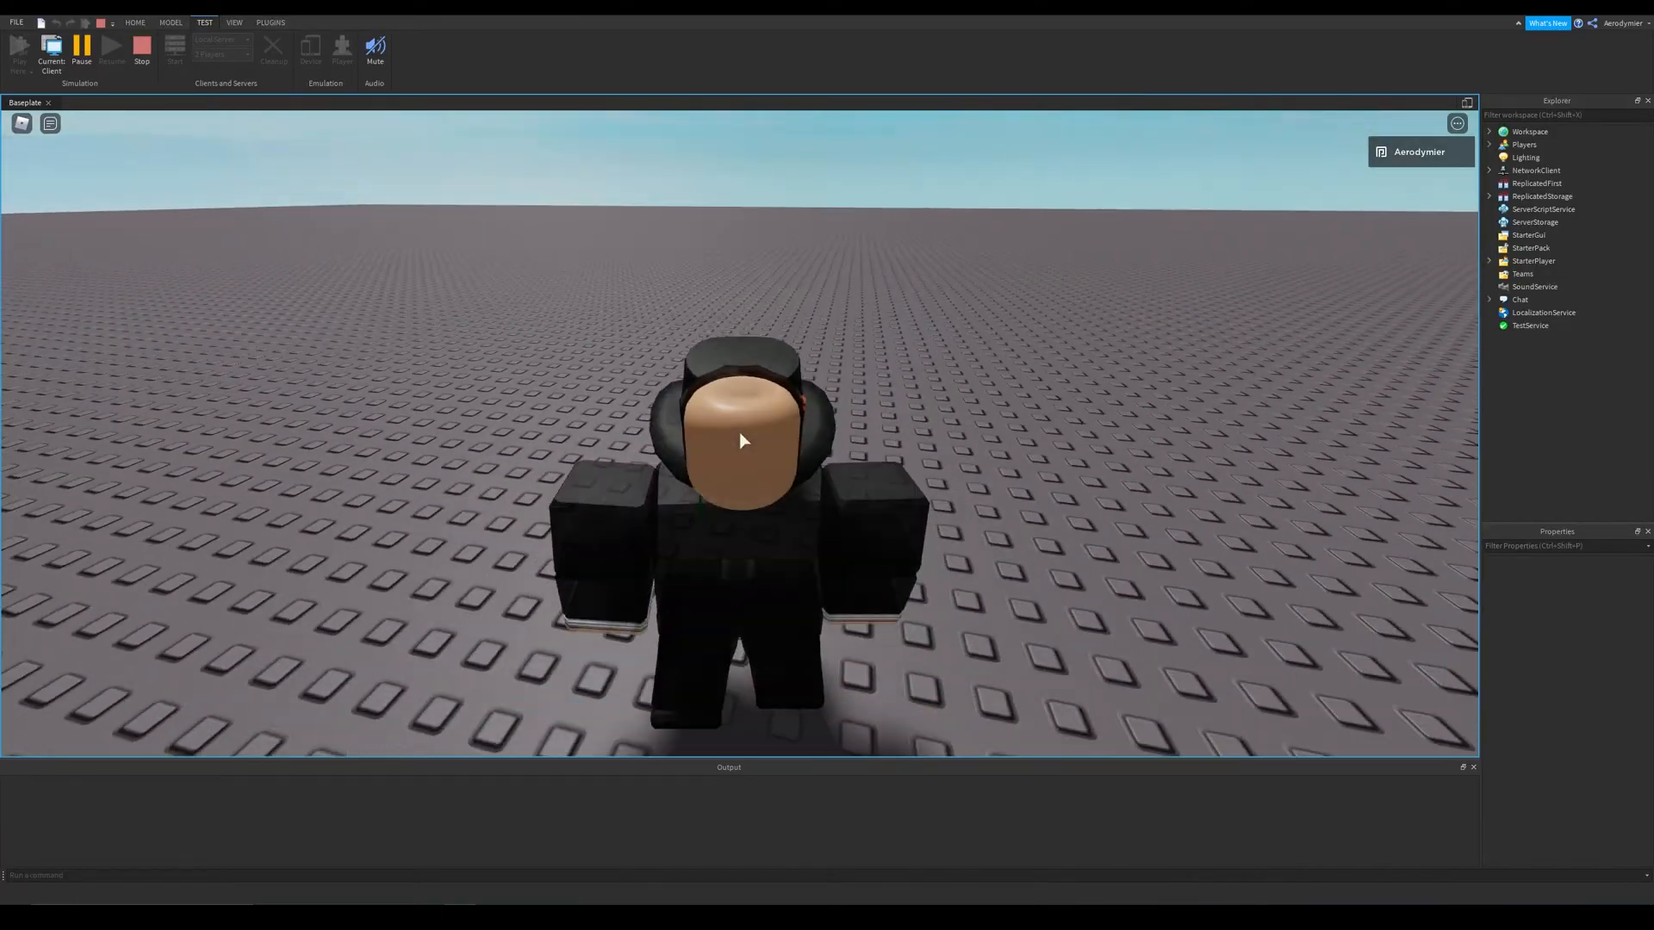
Step: Select RbxCharacterSounds under the player's PlayerScripts to copy it into StarterPlayer
left_click(1490, 262)
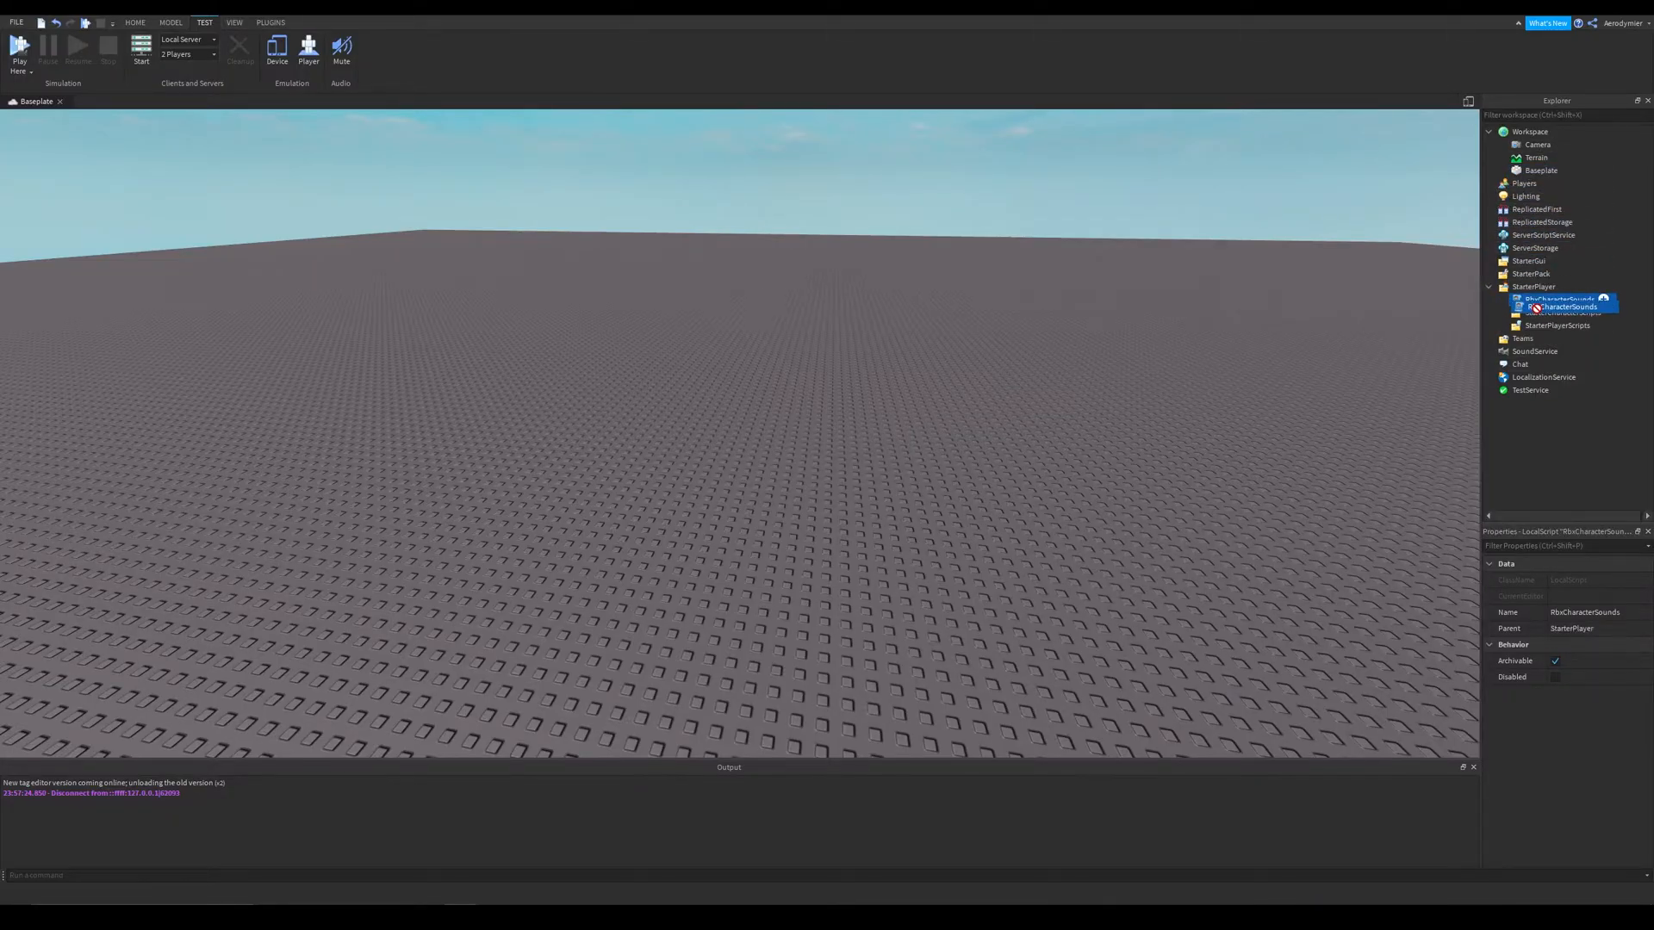
Step: Open RbxCharacterSounds and wrap the Running entry of SOUND_DATA in --[[ ]] comments
double_click(1557, 307)
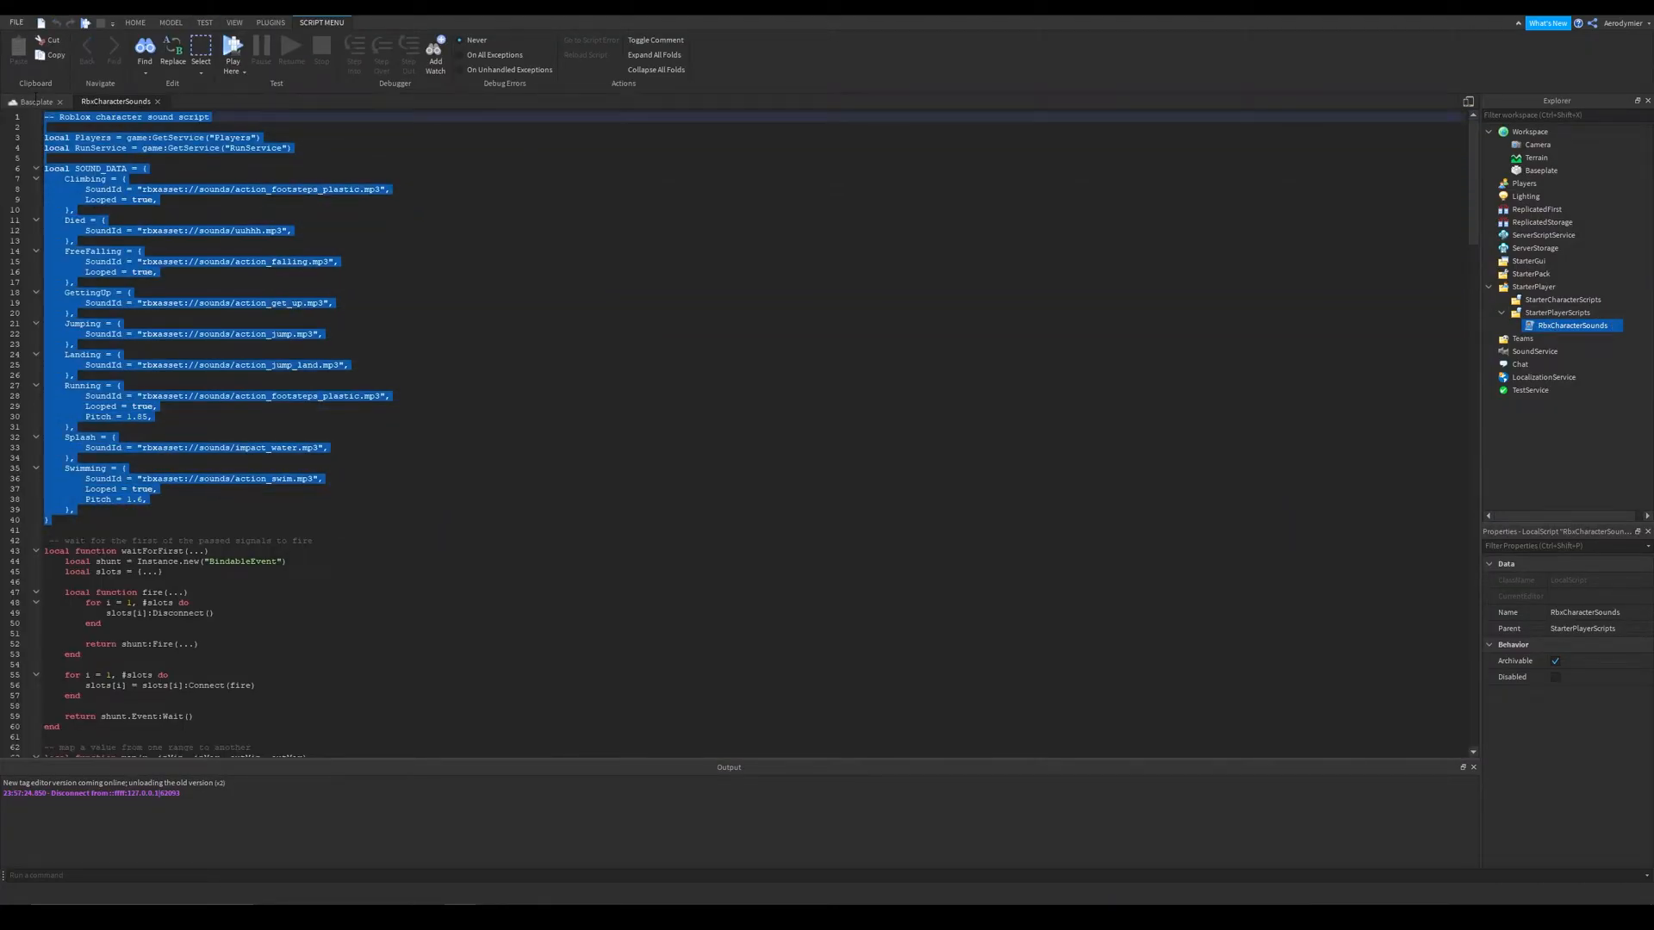
left_click(159, 427)
type("--]]")
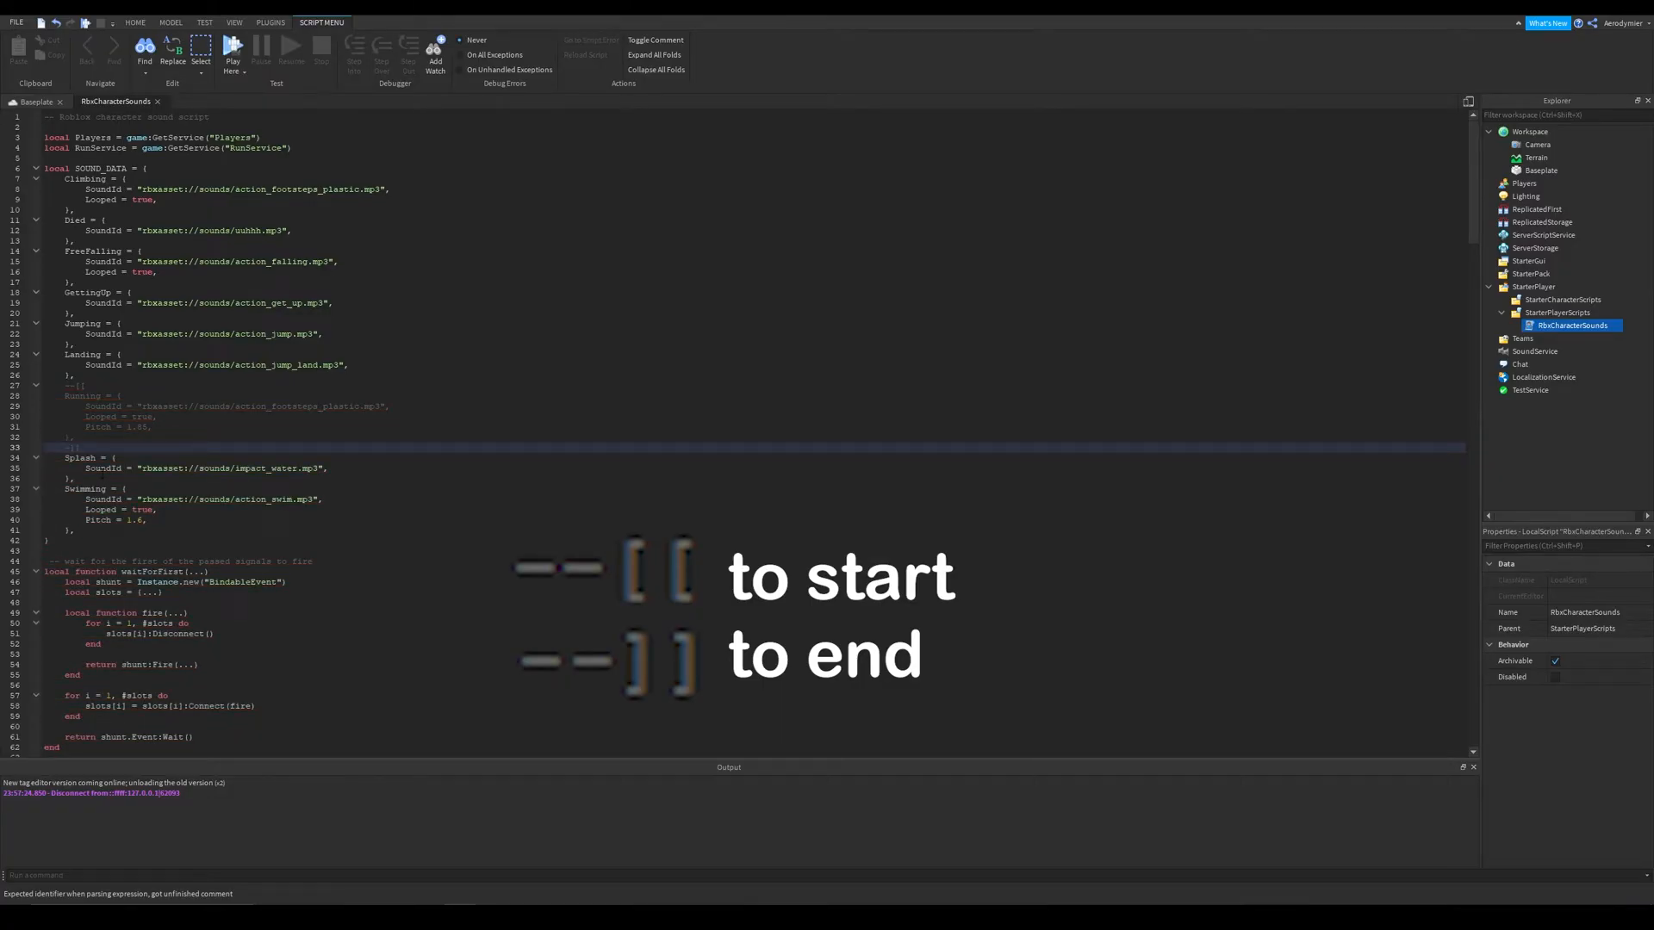
Step: Wrap the Enum.HumanoidStateType.Running handler in stateTransitions in --[[ ]] block comments
double_click(83, 396)
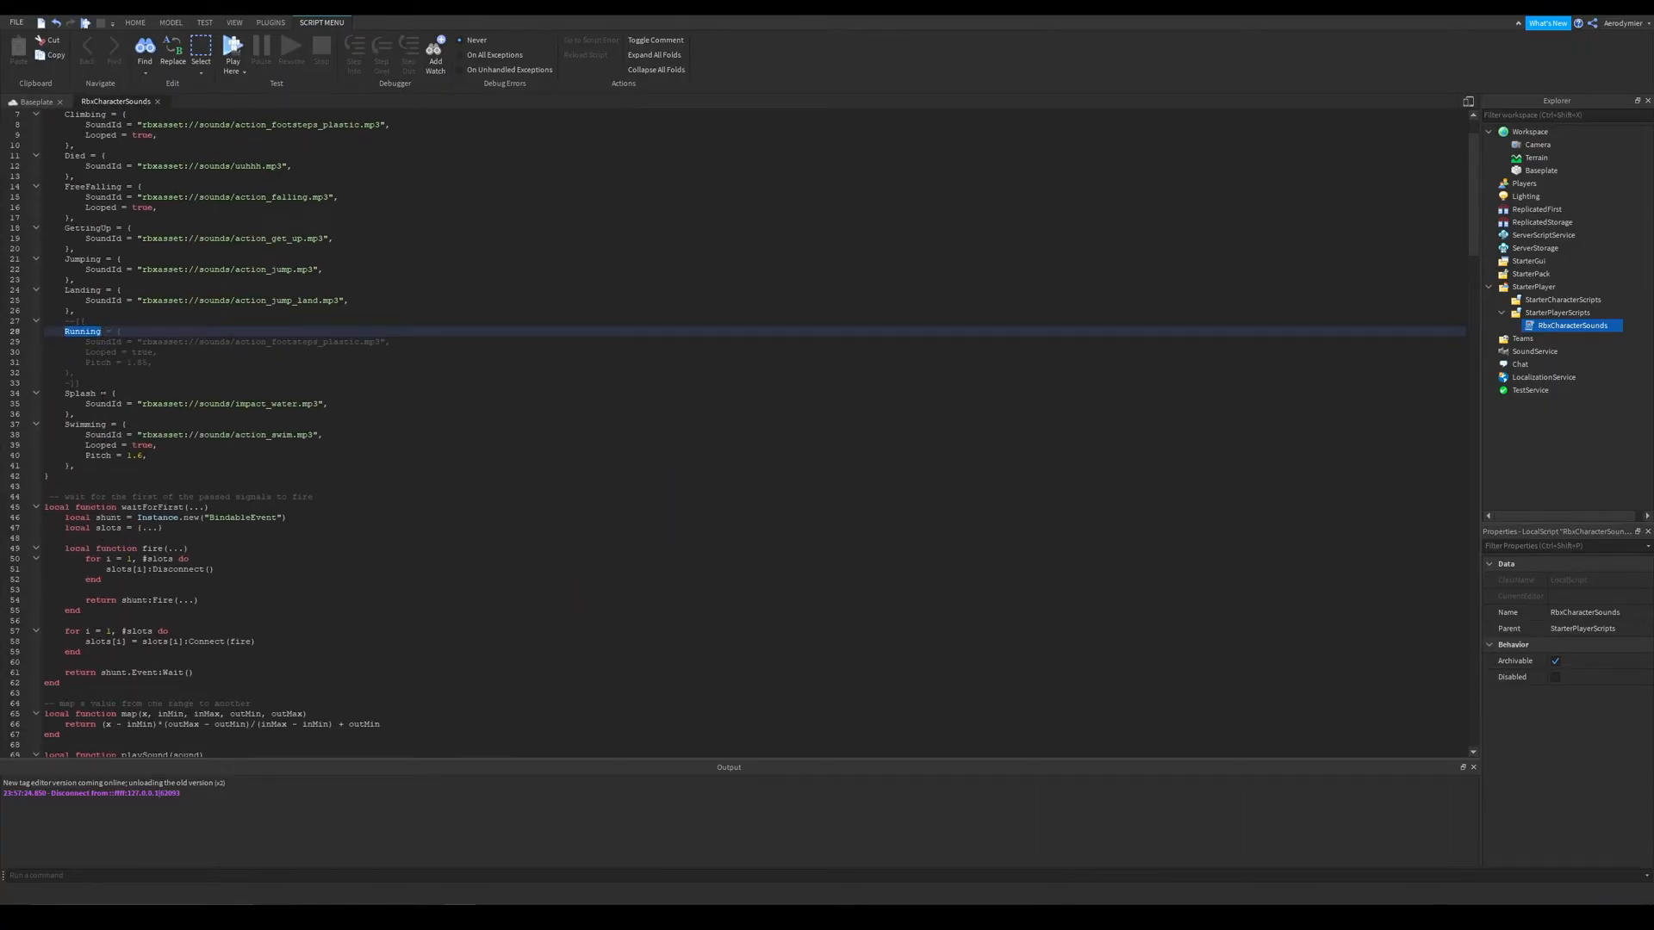
scroll("down", 3)
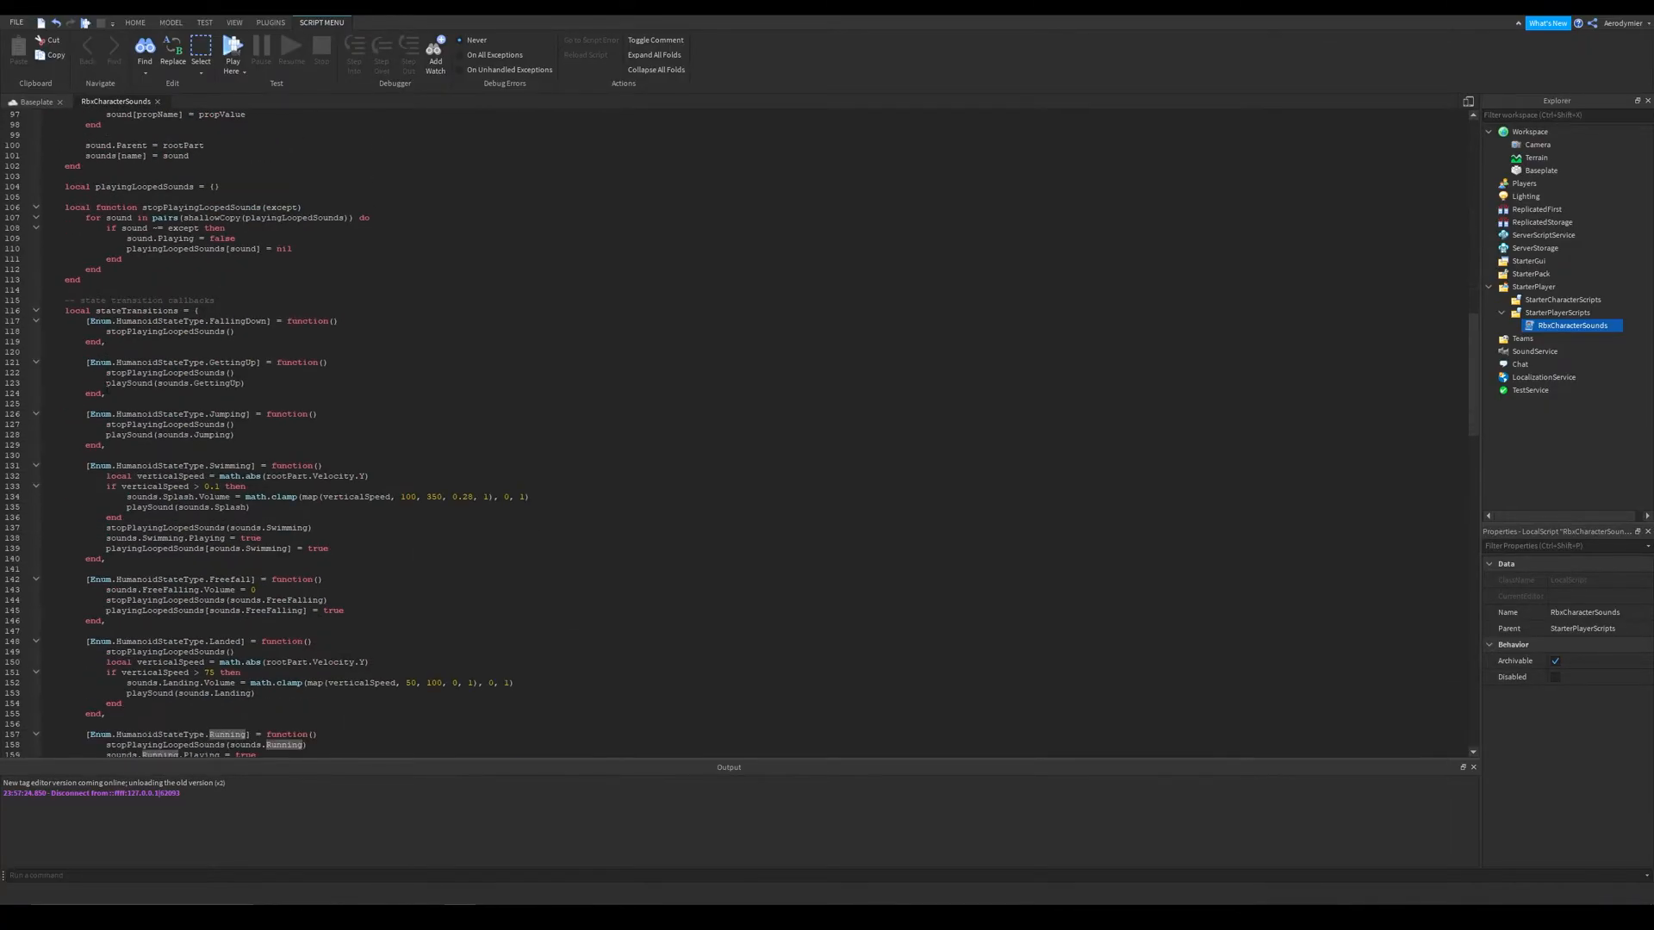
scroll("down", 3)
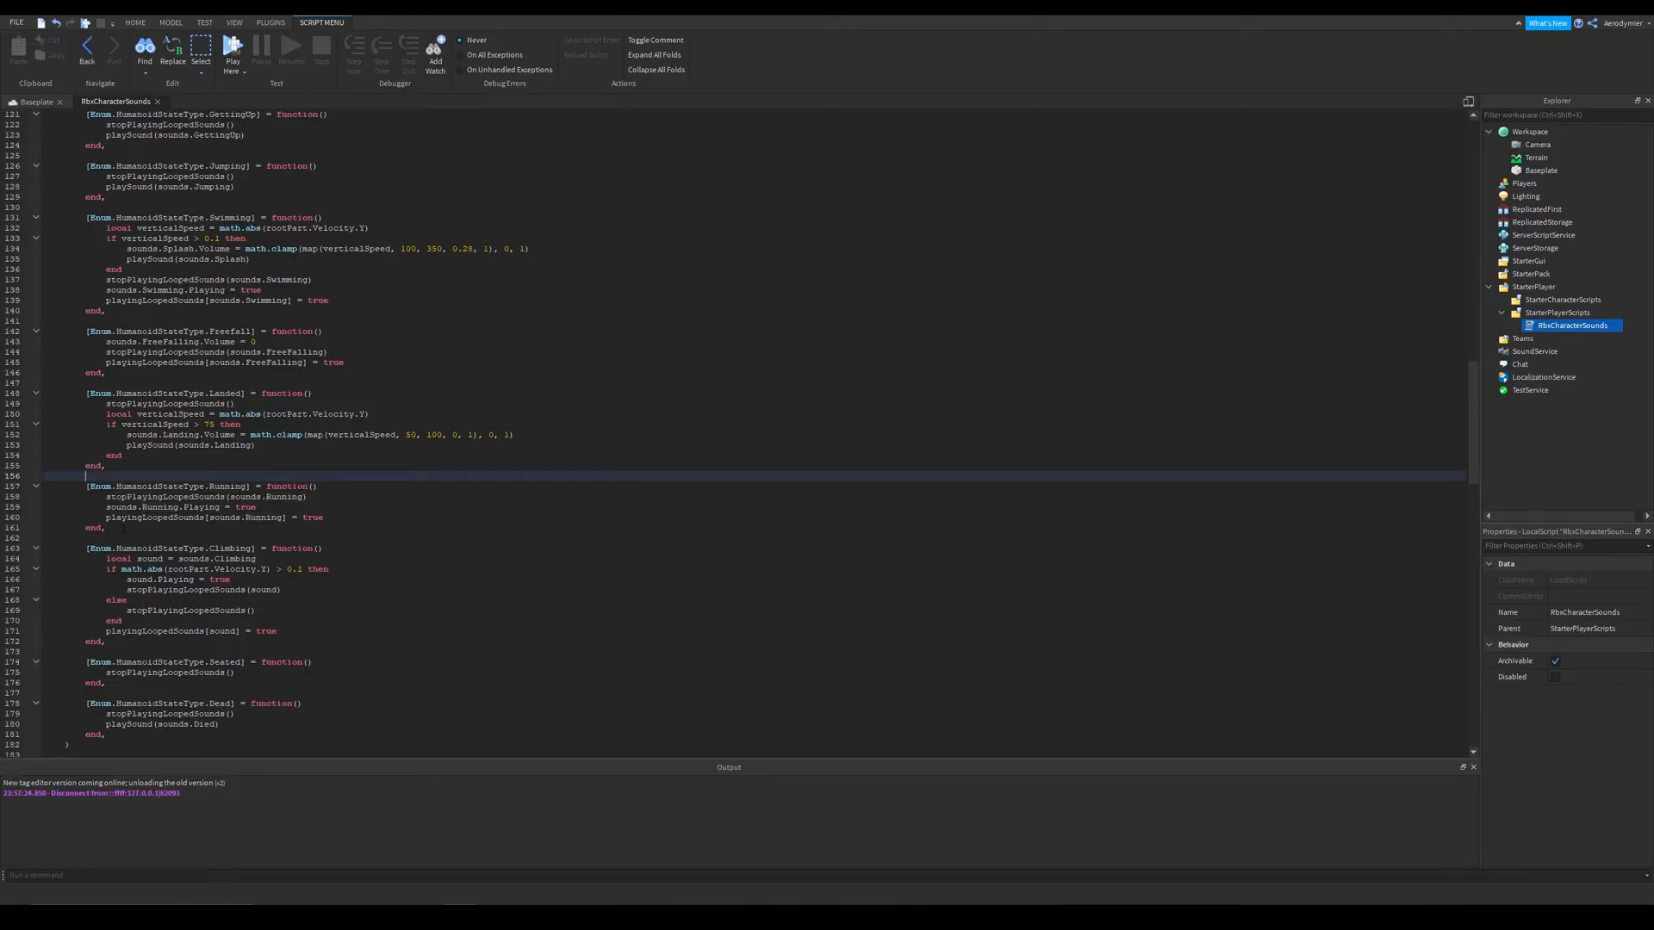
type("--[[")
left_click(772, 537)
type("--]]")
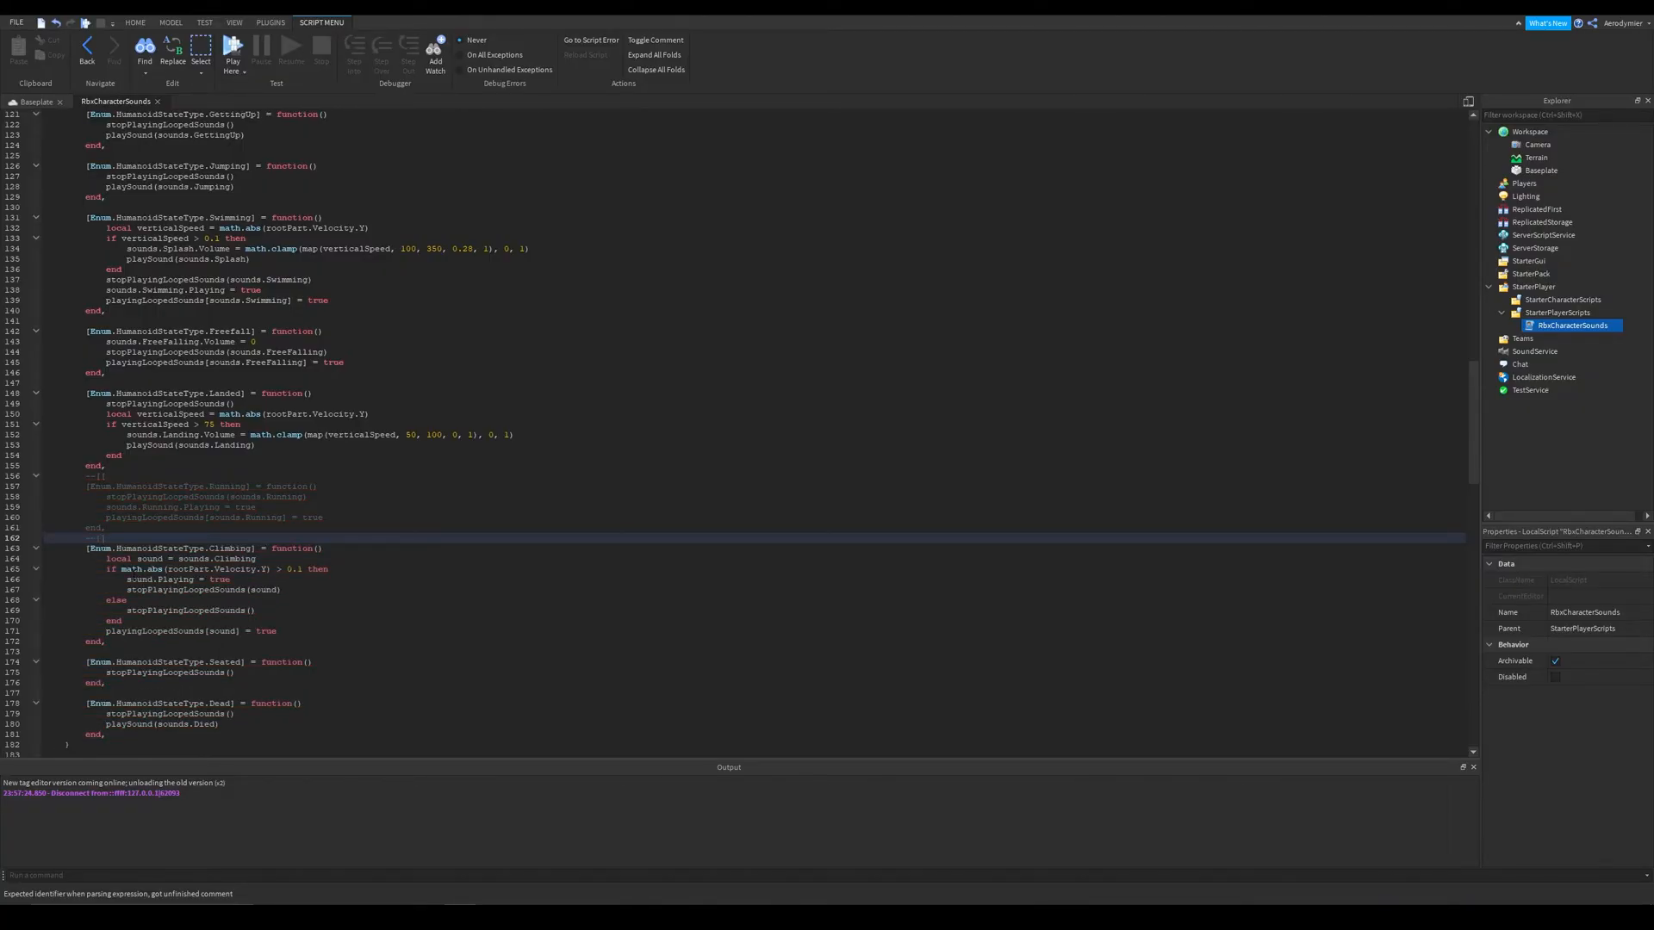
scroll("down", 3)
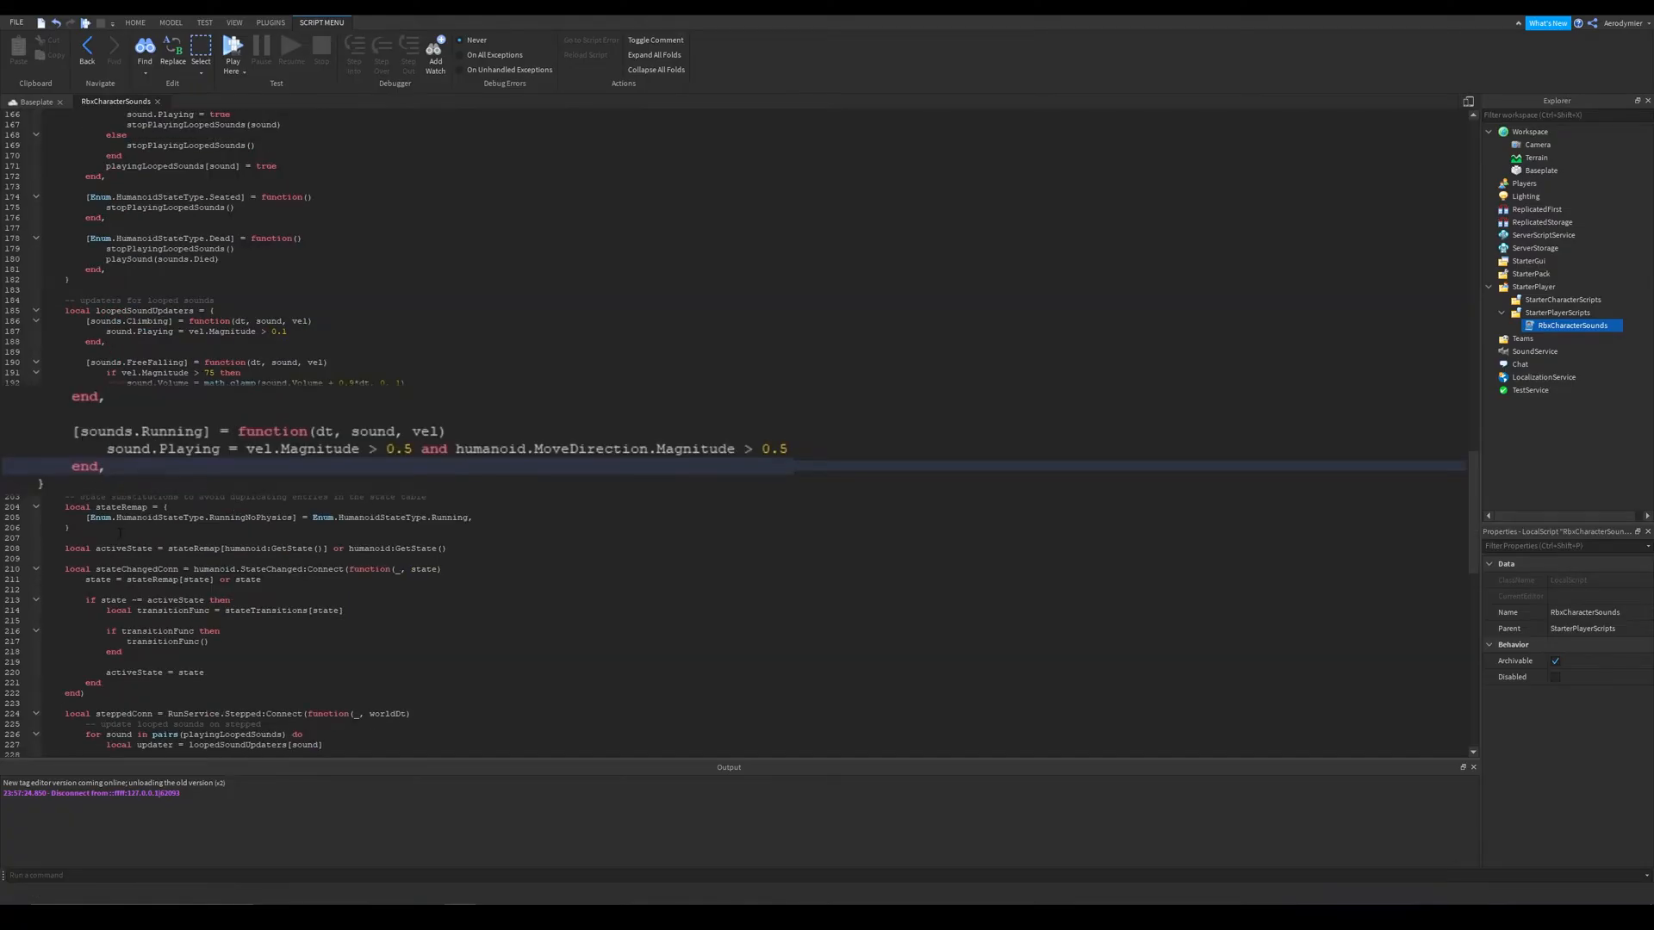